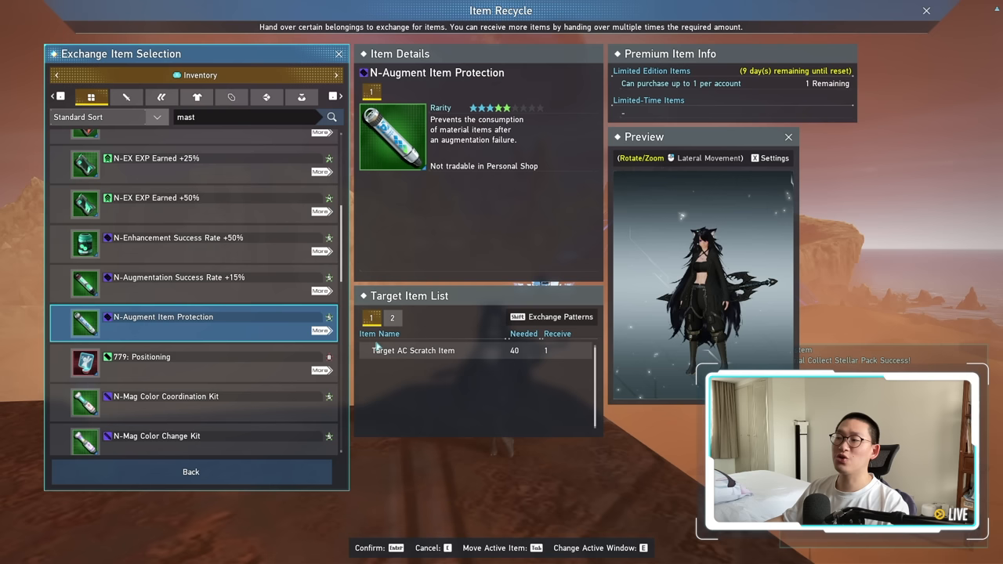
# Filter the recycle list and choose the SG-scratch N-Augment Item Protection exchange.
pyautogui.click(392, 319)
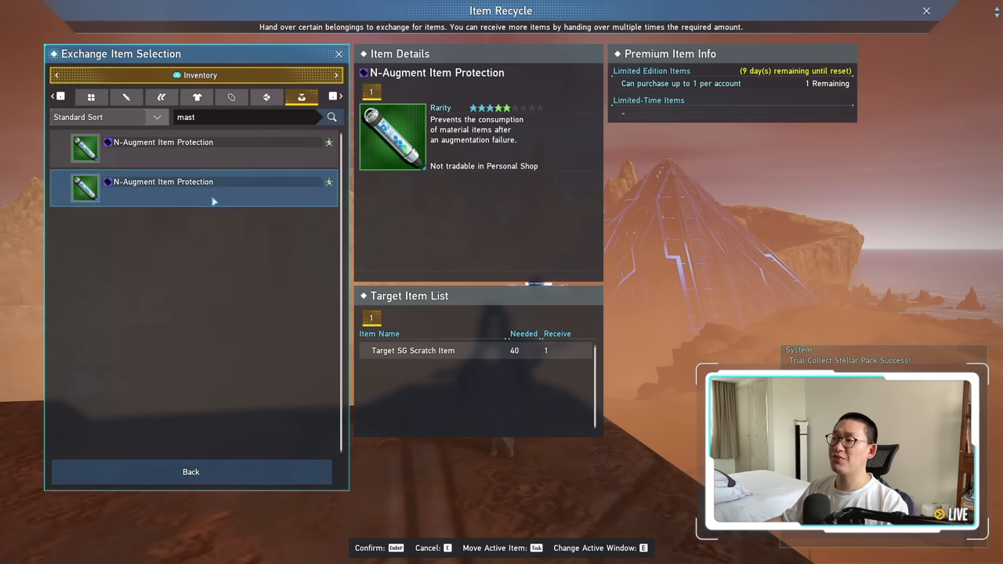
pyautogui.click(162, 182)
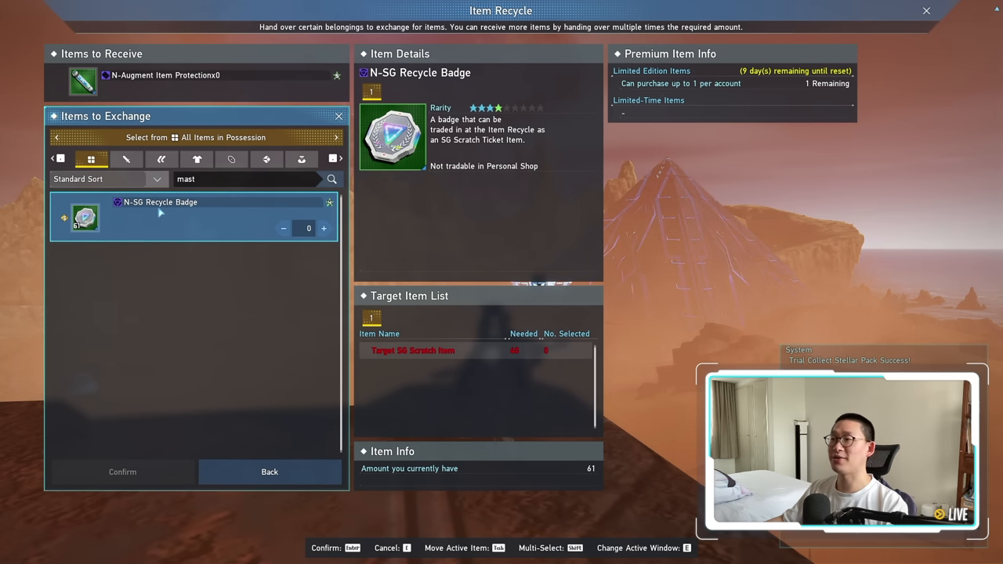
# Back out of Item Recycle to reach the Seasonal Points shop's C/Mastery IV listing.
pyautogui.click(269, 472)
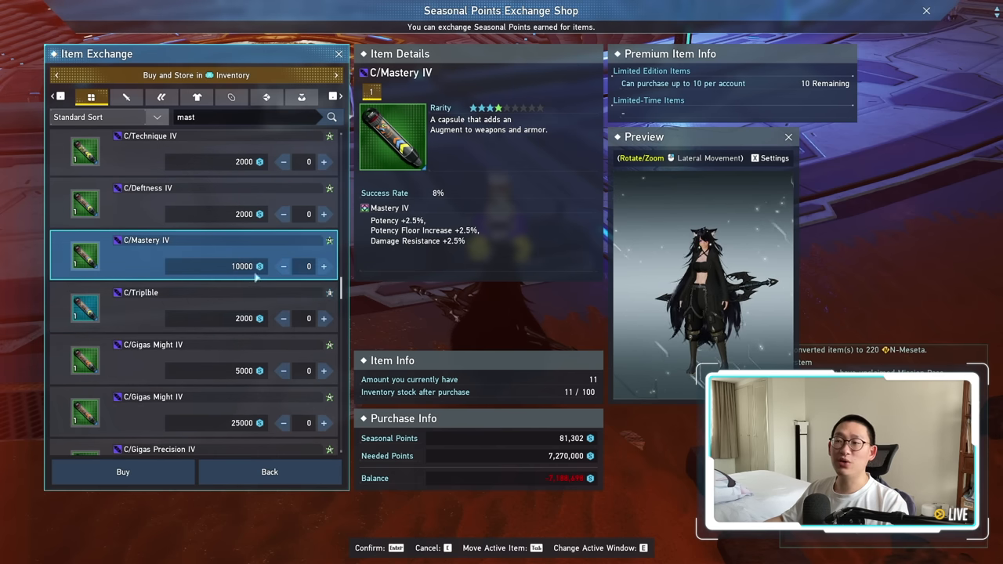
# Leave the Seasonal Points shop to visit the Item Lab's enhancement material exchange.
pyautogui.click(323, 265)
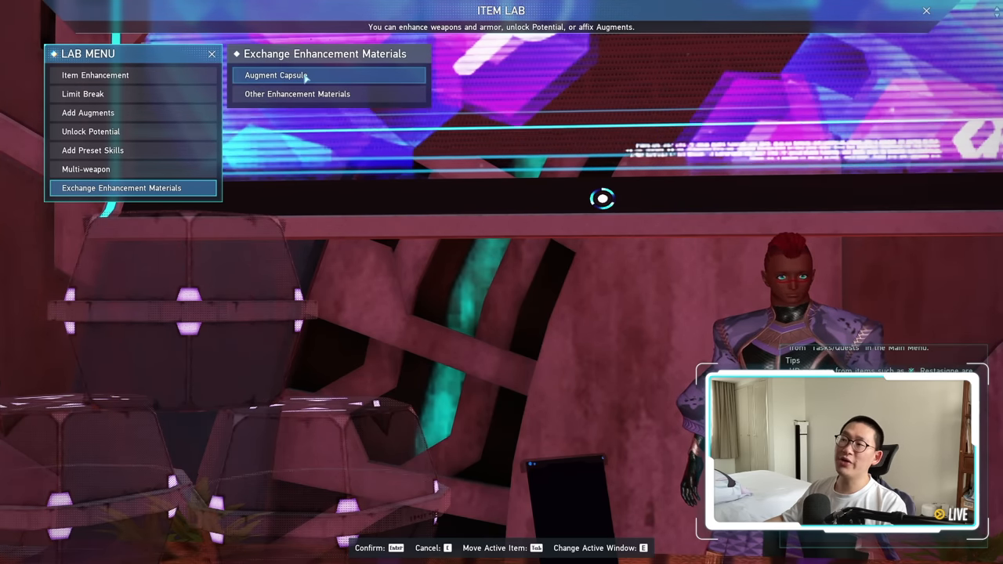
# Browse the Augment Capsule exchanges for the C/Mastery IV recipe.
pyautogui.click(275, 74)
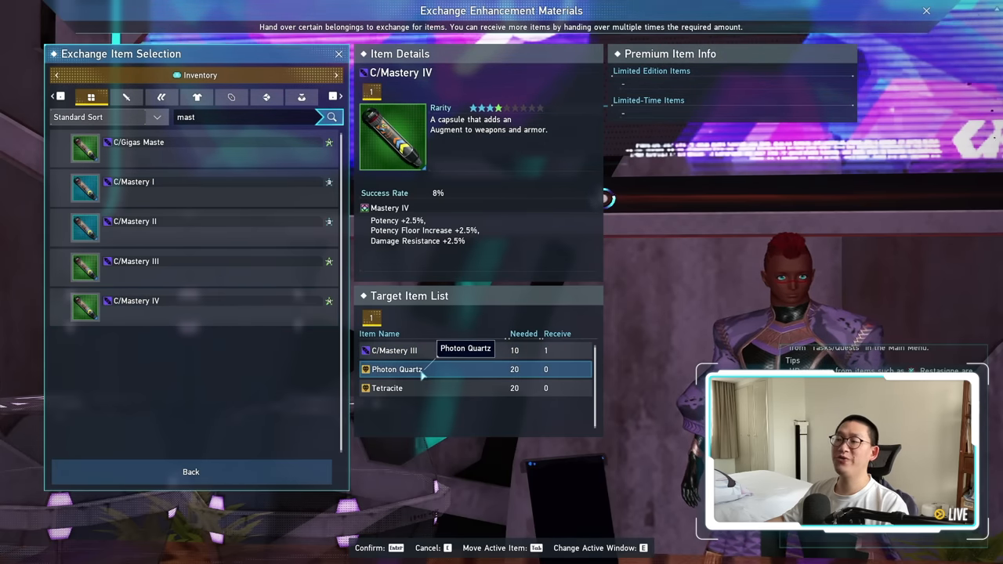
pyautogui.moveTo(414, 393)
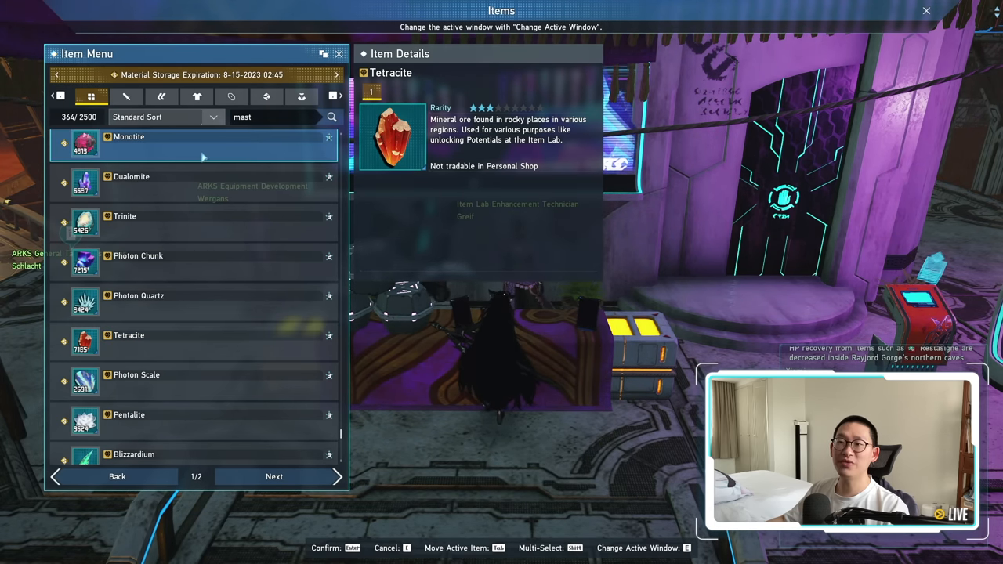
# Inspect the Pentalite and Tetracite mineral details in the Item Menu.
pyautogui.click(157, 421)
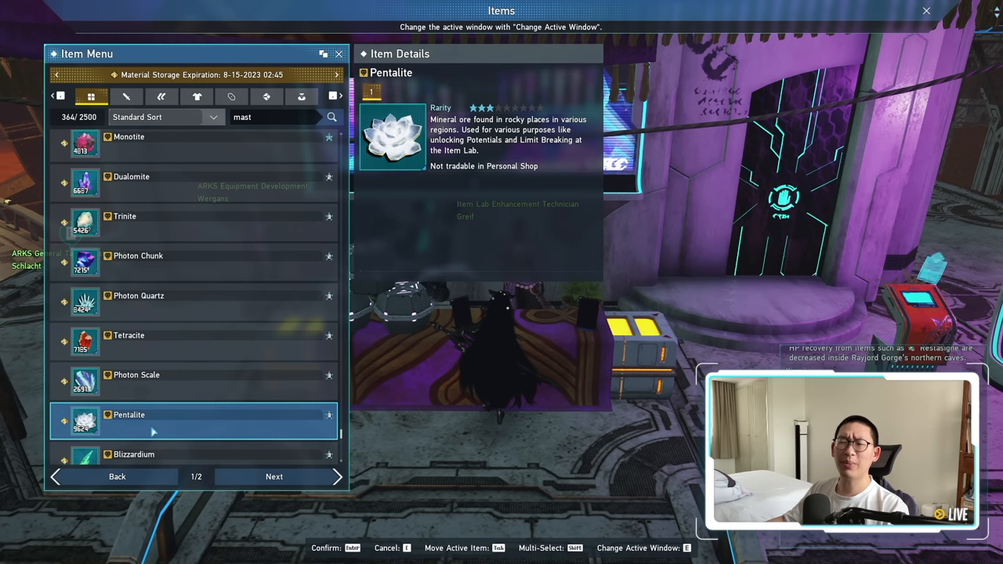
pyautogui.click(157, 342)
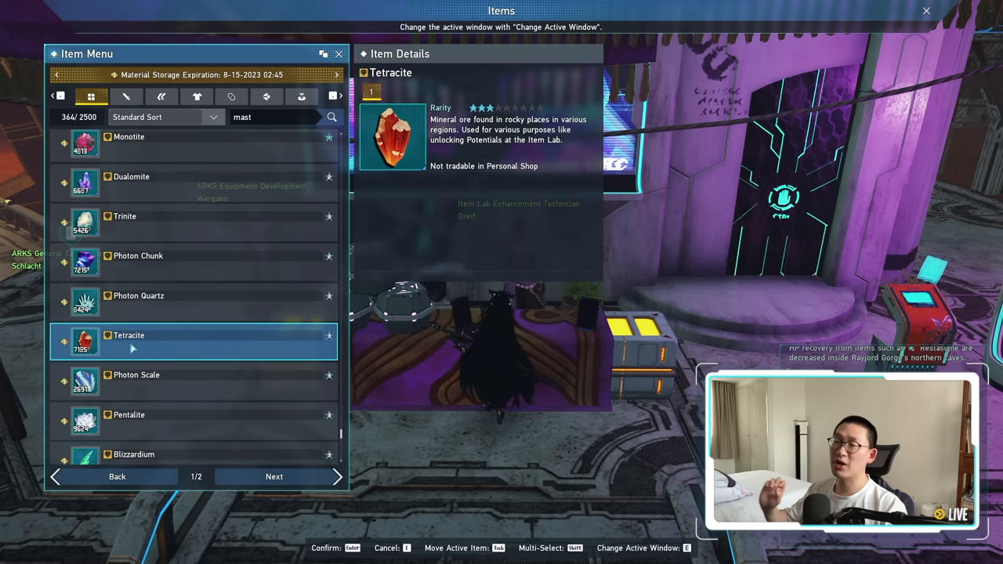
pyautogui.click(330, 117)
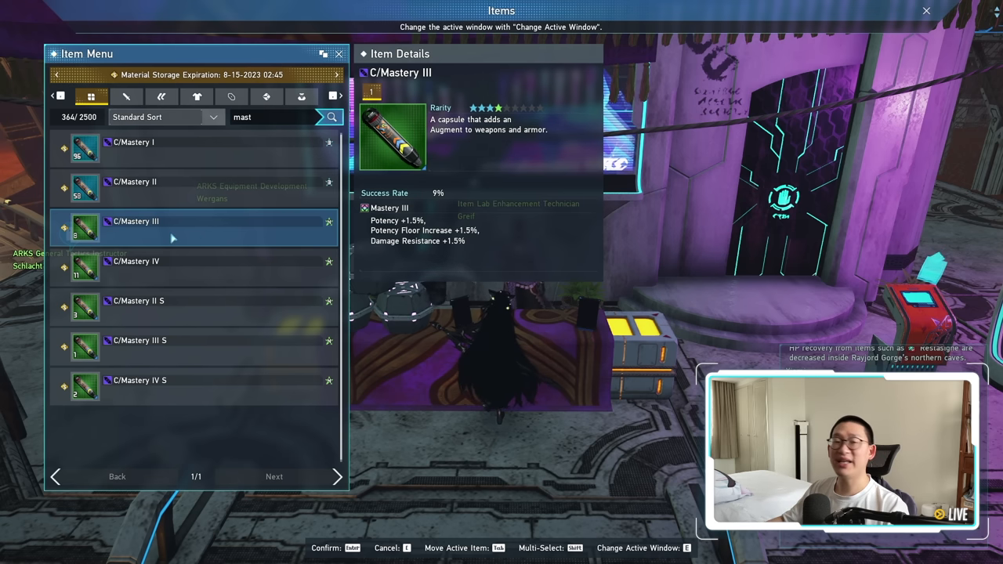
pyautogui.moveTo(165, 236)
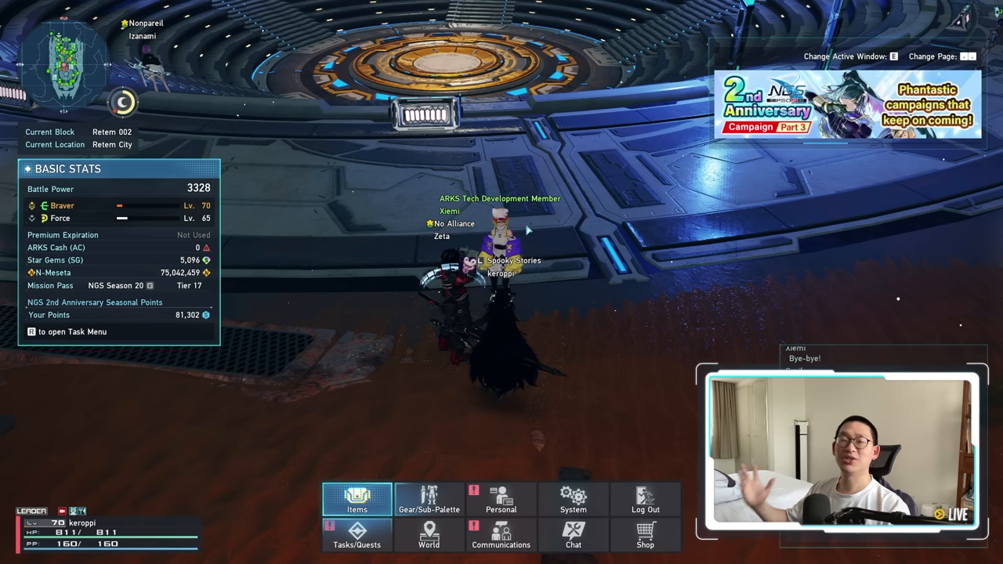
# Head to the Seasonal Points shop to view the Revita Katana+51.
pyautogui.click(357, 500)
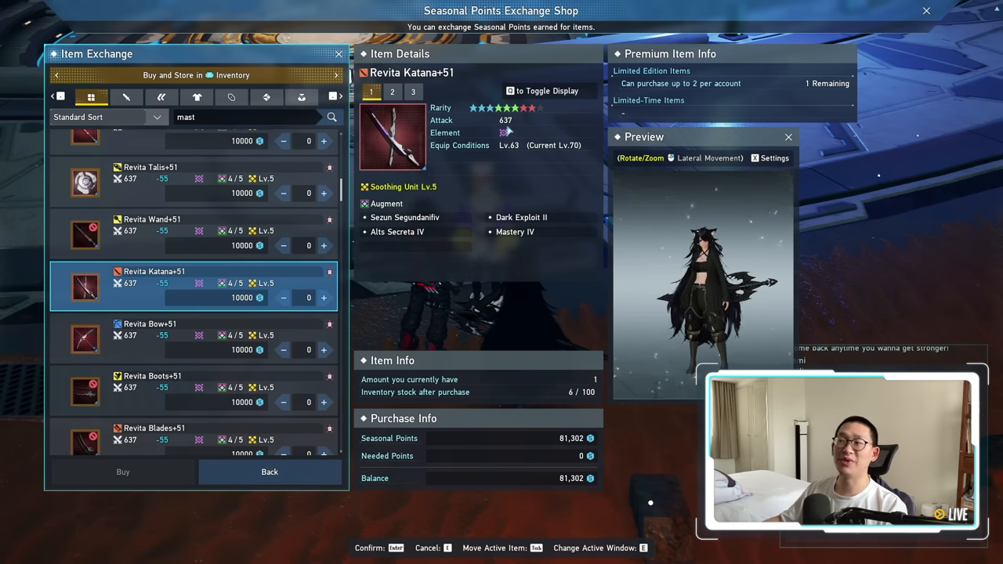
# Flip between the katana's basic stats and ability details, collapsing Sezun Segundanifiv.
pyautogui.click(413, 92)
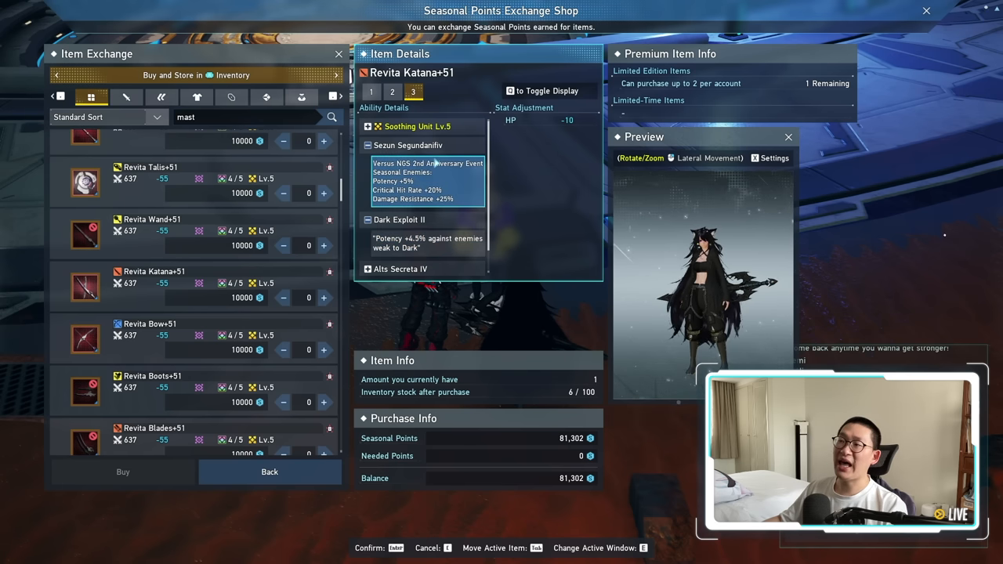
pyautogui.moveTo(435, 165)
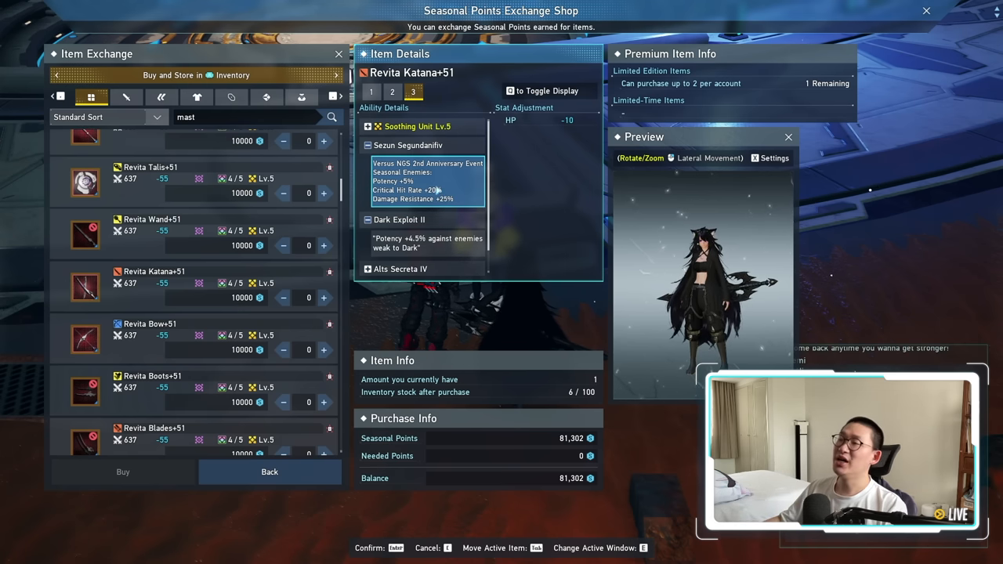
pyautogui.click(371, 91)
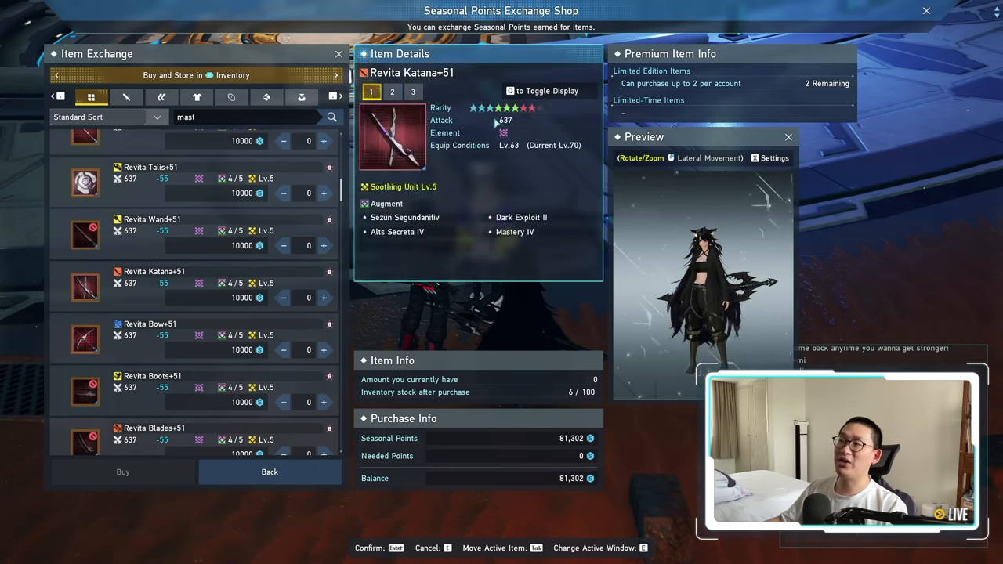
pyautogui.click(414, 92)
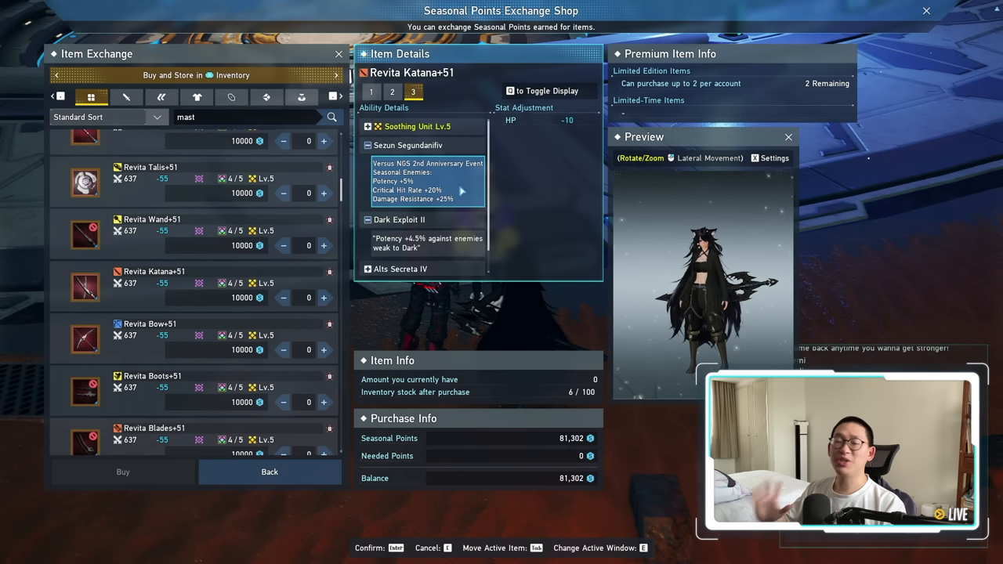
pyautogui.click(422, 219)
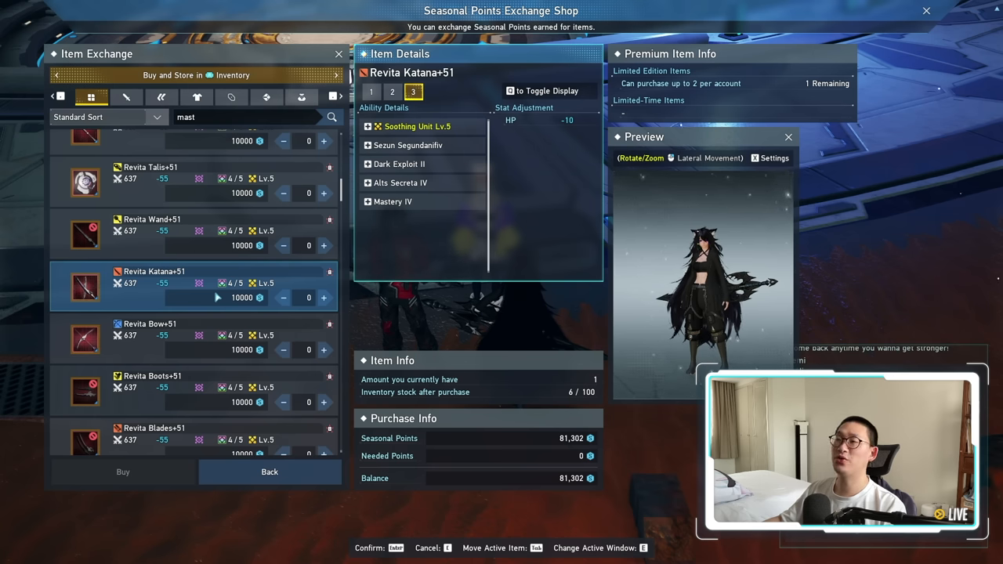
# Close the shop and view the owned C/Mastery III capsule details.
pyautogui.click(371, 92)
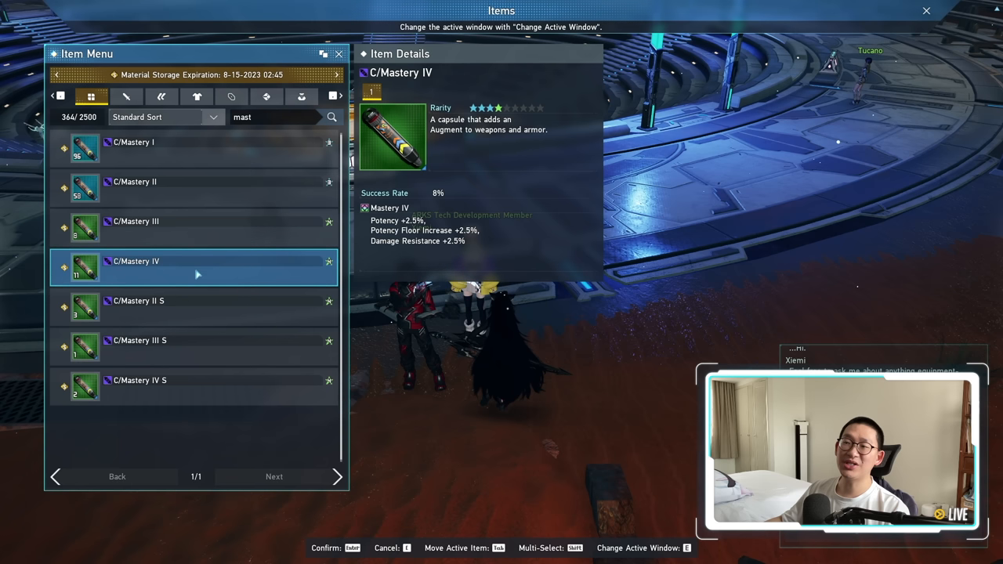
pyautogui.click(194, 227)
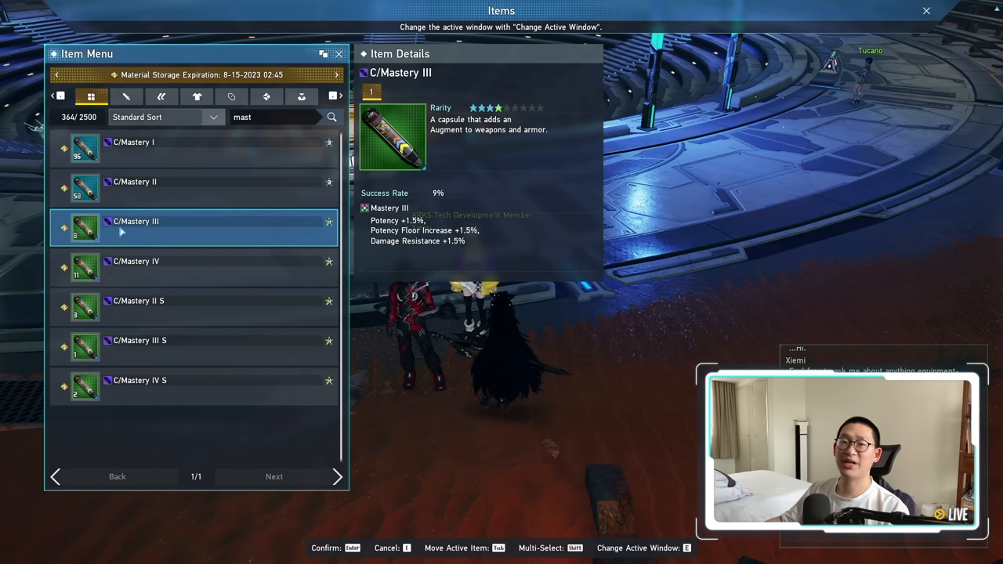